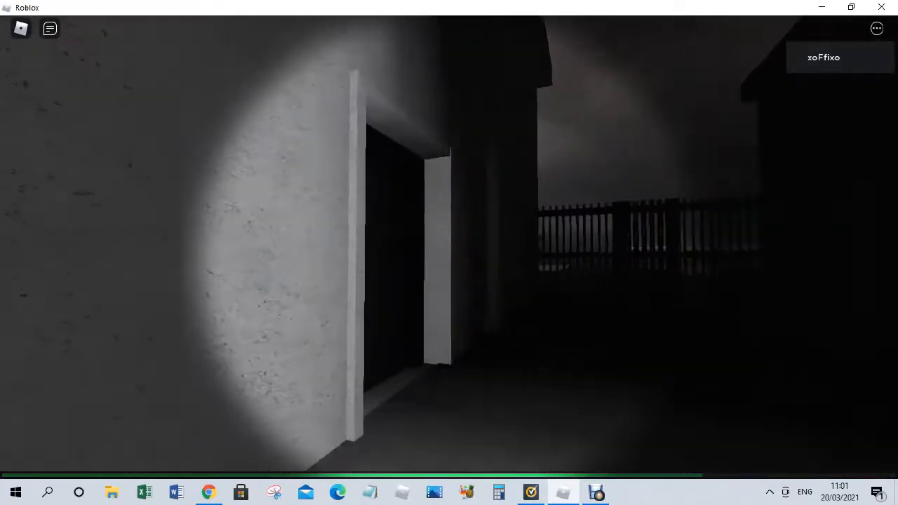
mouse_move(450, 252)
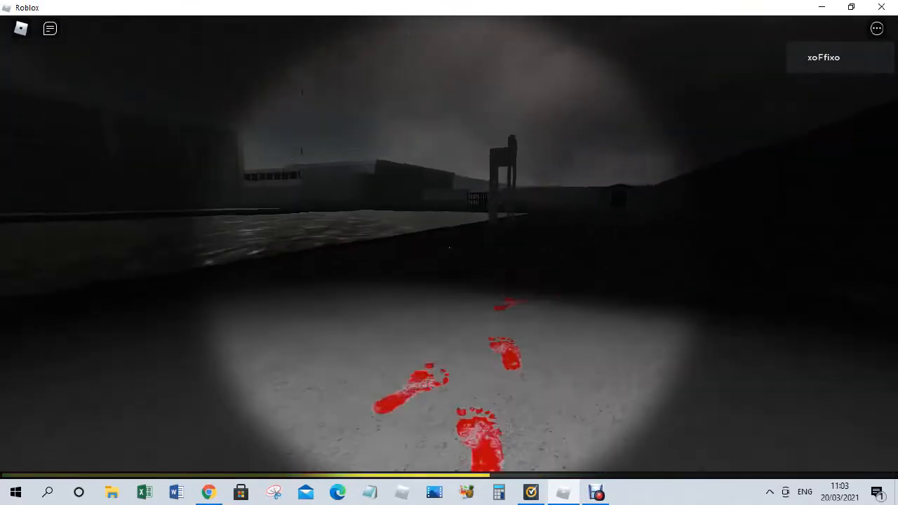
mouse_move(449, 253)
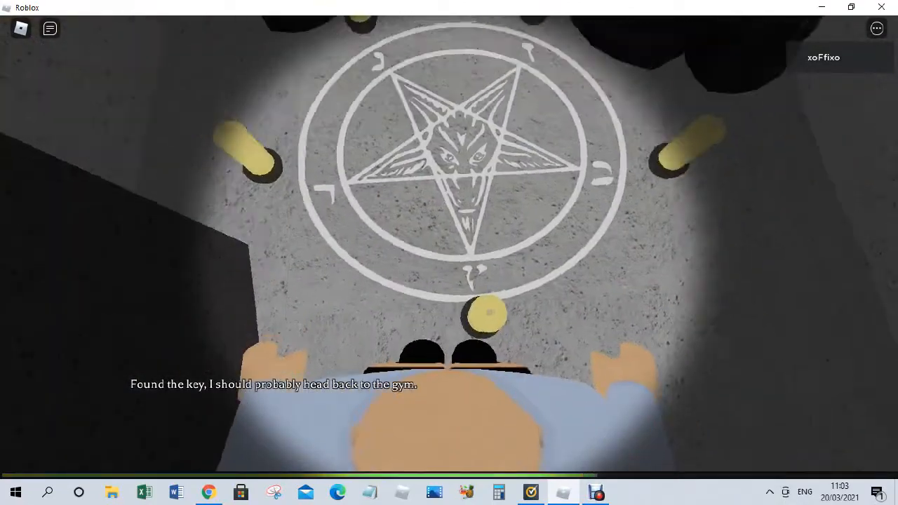
mouse_move(449, 253)
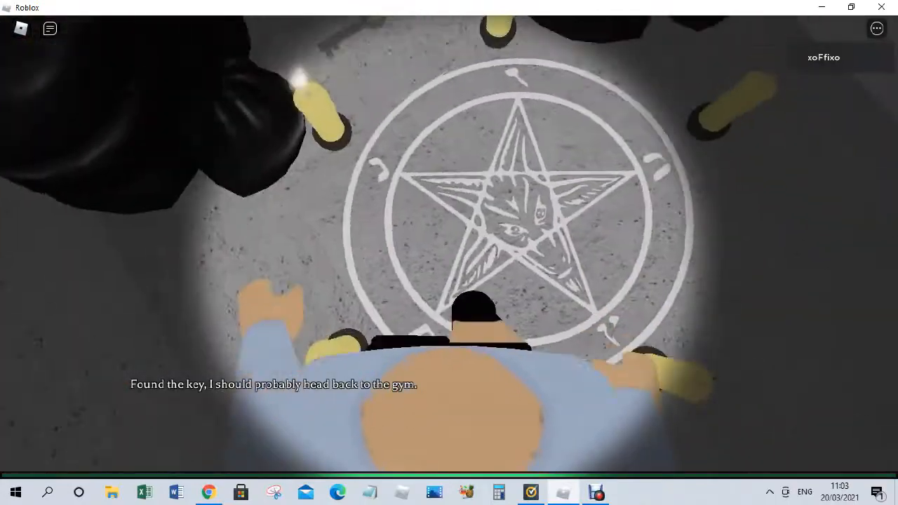
mouse_move(449, 253)
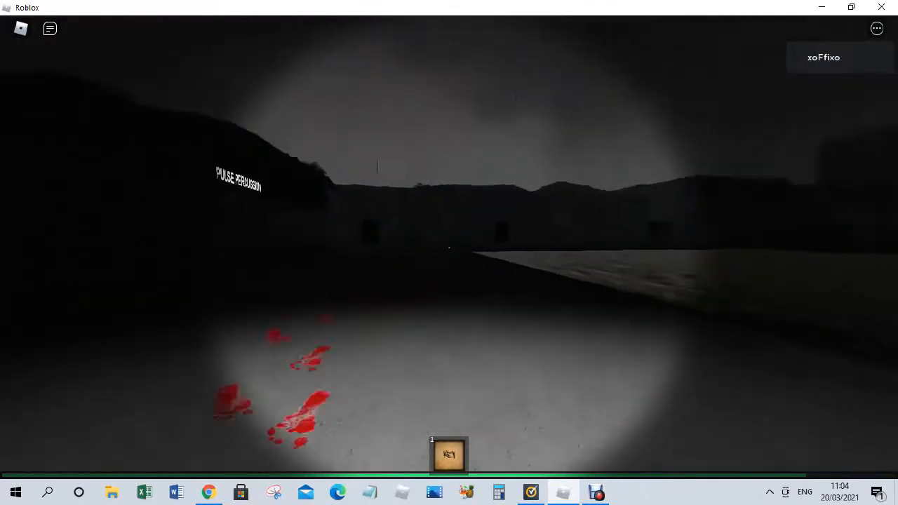
mouse_move(449, 253)
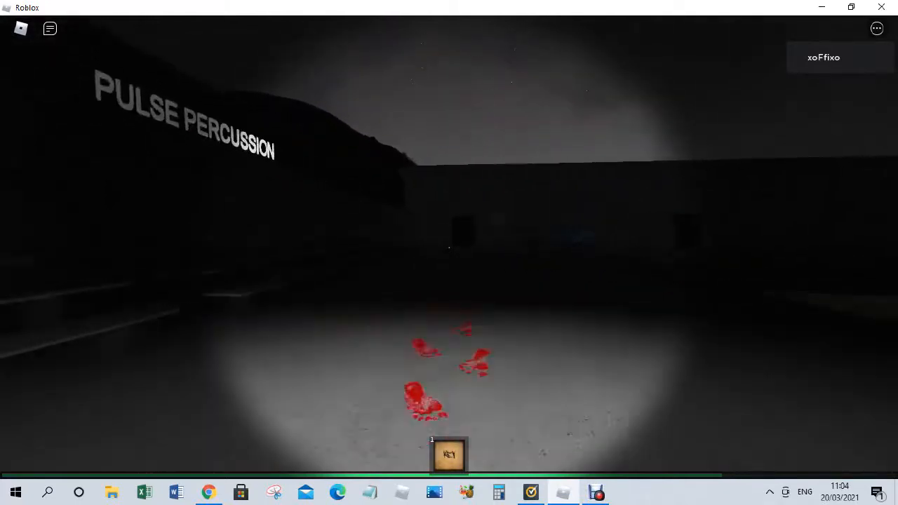
mouse_move(449, 253)
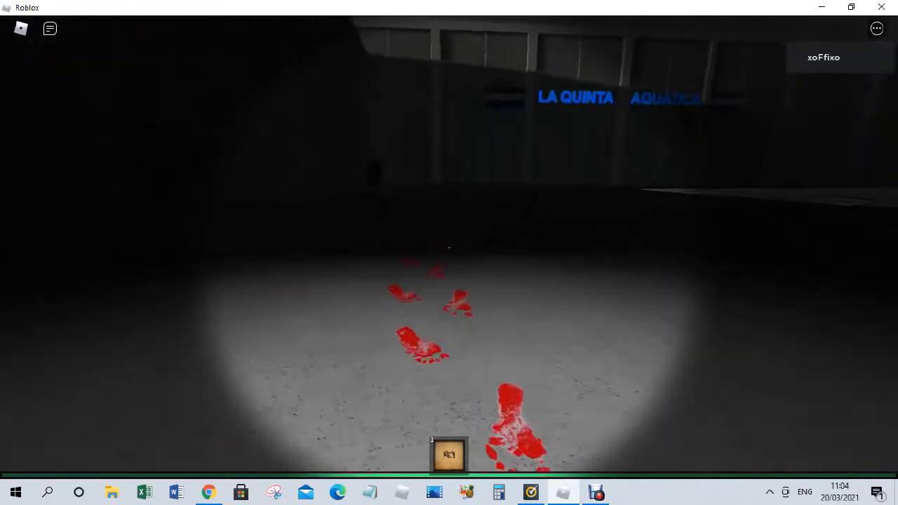
mouse_move(450, 253)
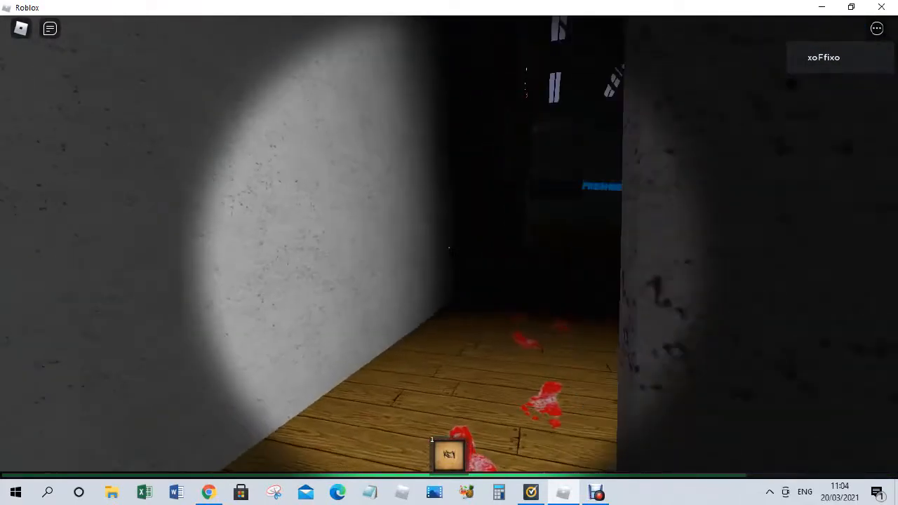
mouse_move(449, 253)
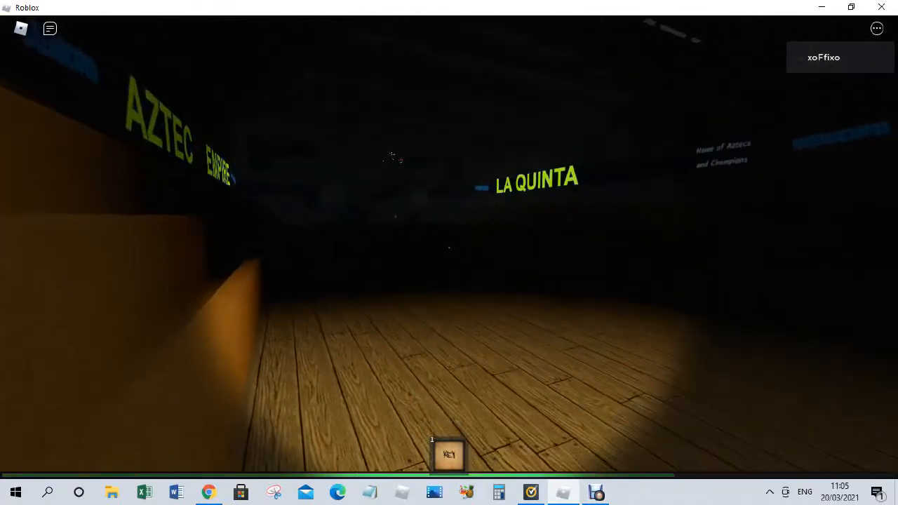
mouse_move(393, 161)
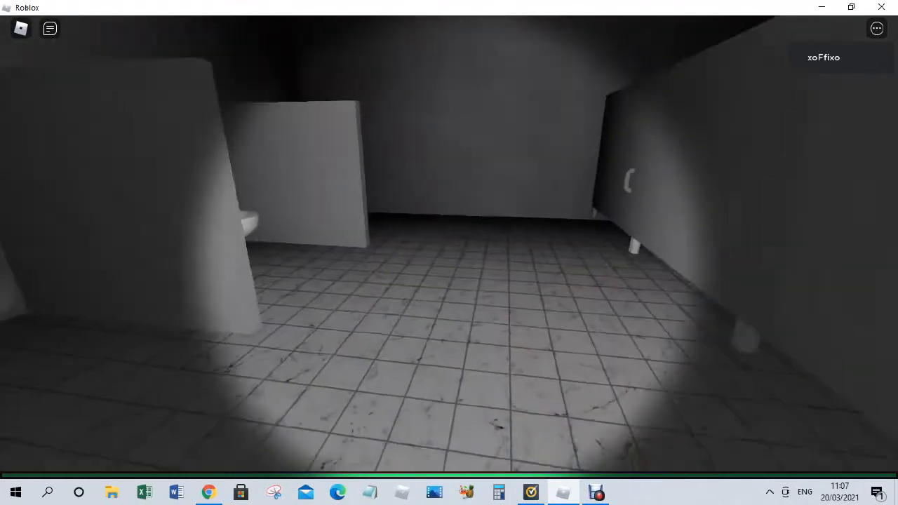
mouse_move(449, 253)
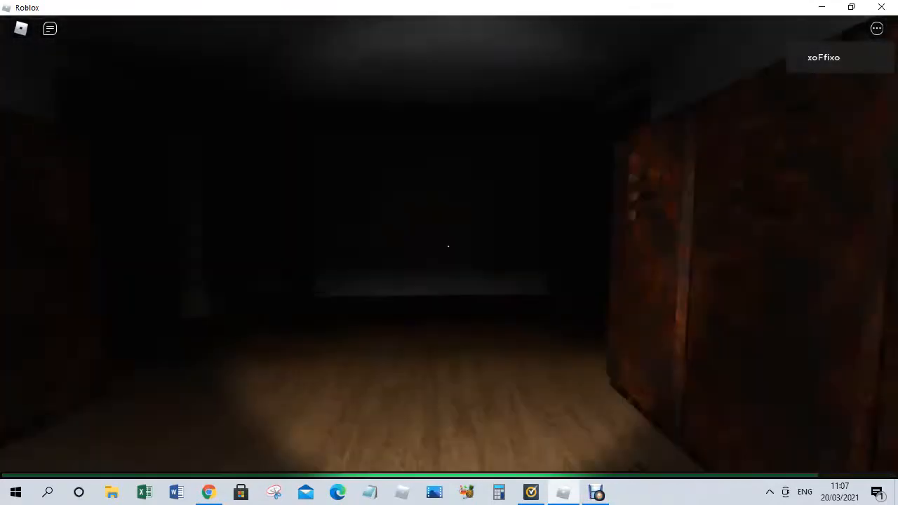
mouse_move(449, 253)
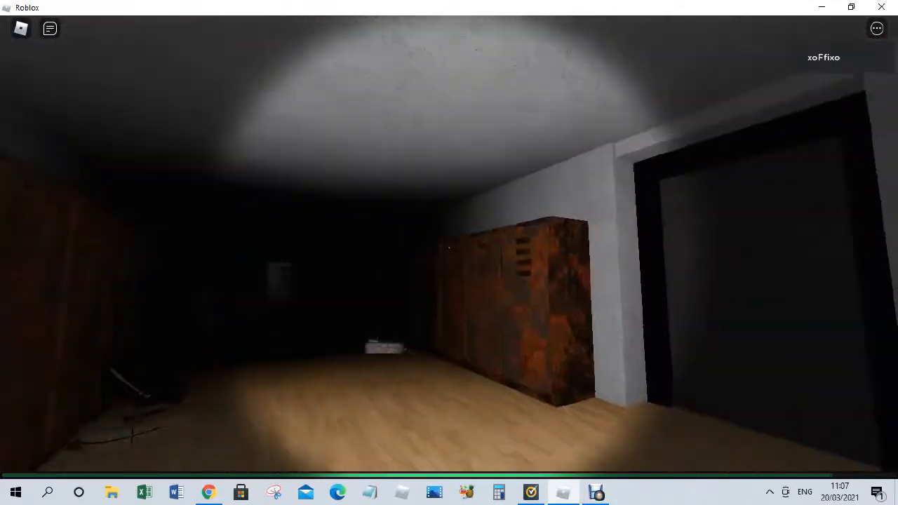